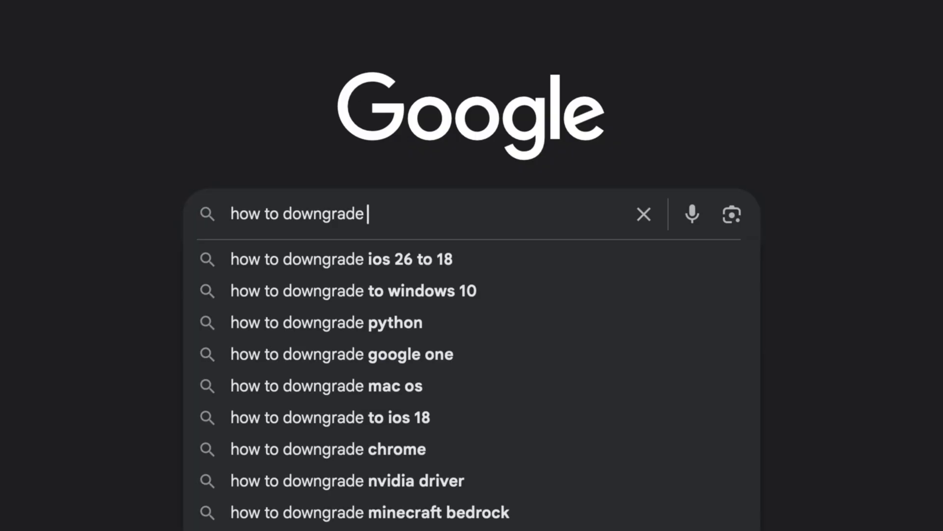
# - Search Google for 'ios 26 to ios 18' and then for 'ipsw' to find ipsw.me
pyautogui.write('ios 26 to ios 18')
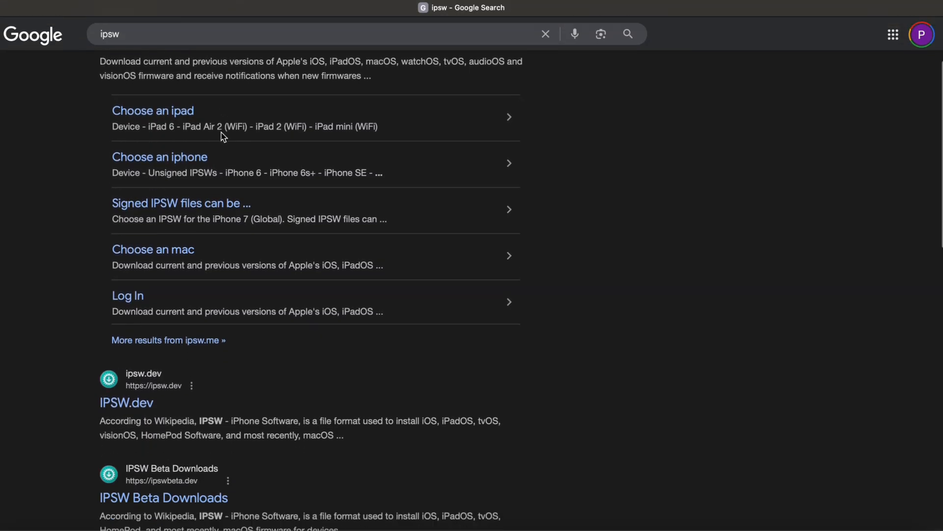
# - Scroll the ipsw results and reach the ipsw.me iOS 18.6 (22G86) page for iPhone 16 Pro
pyautogui.scroll(-3)
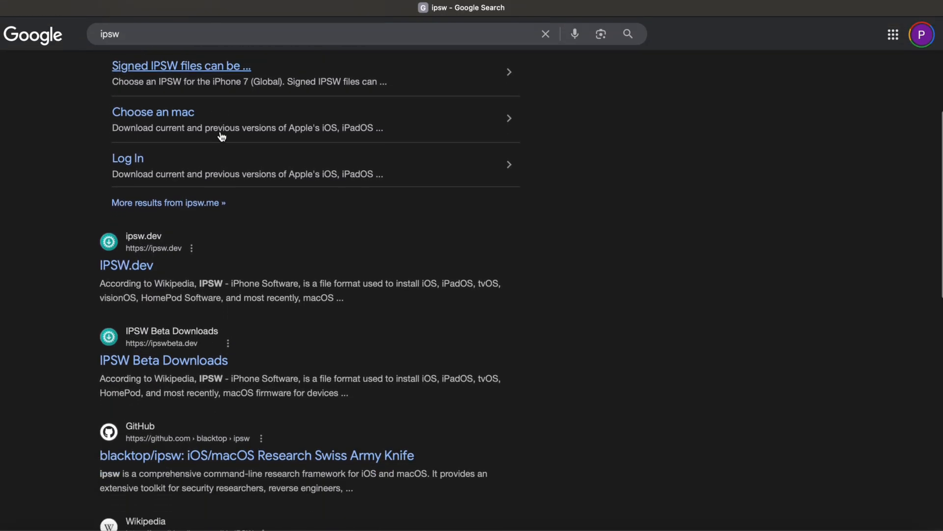
pyautogui.scroll(-3)
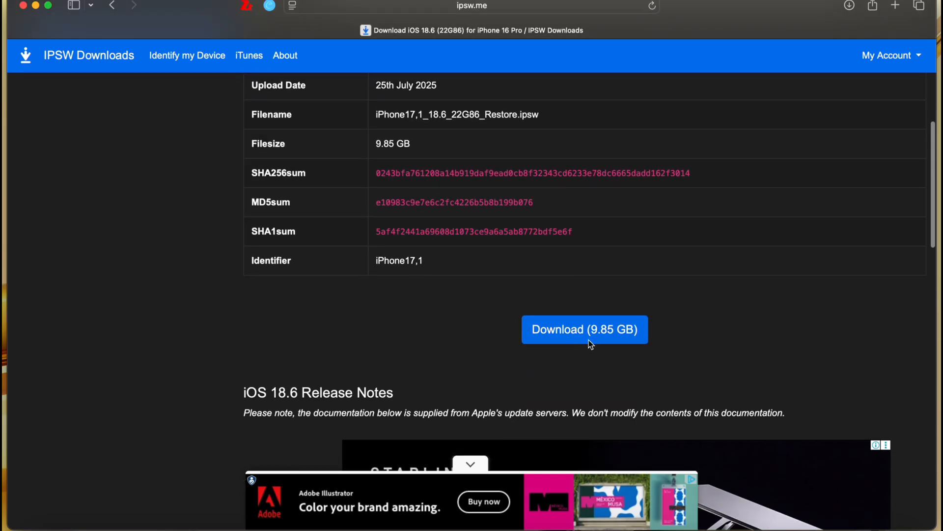
# - Return to the iPhone 16 Pro IPSW list showing iOS 18.6 as the only signed restore file
pyautogui.click(589, 329)
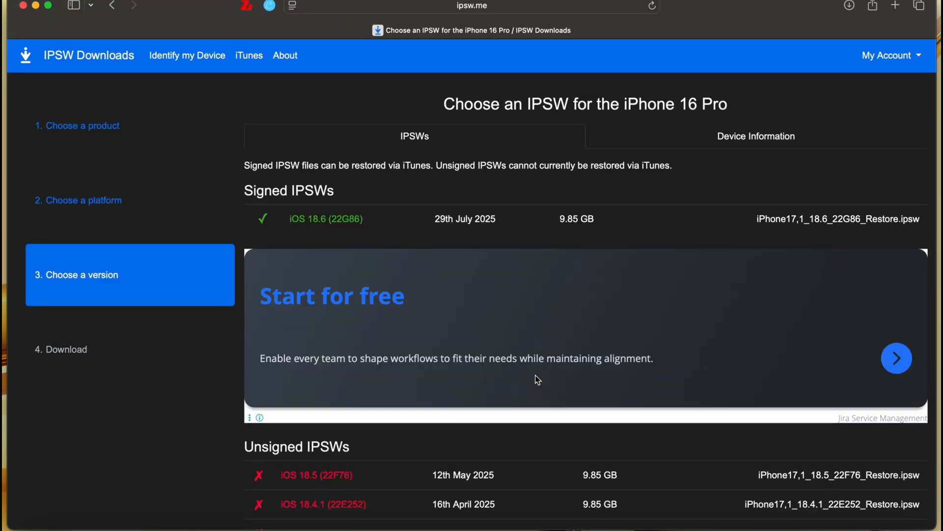
pyautogui.scroll(-3)
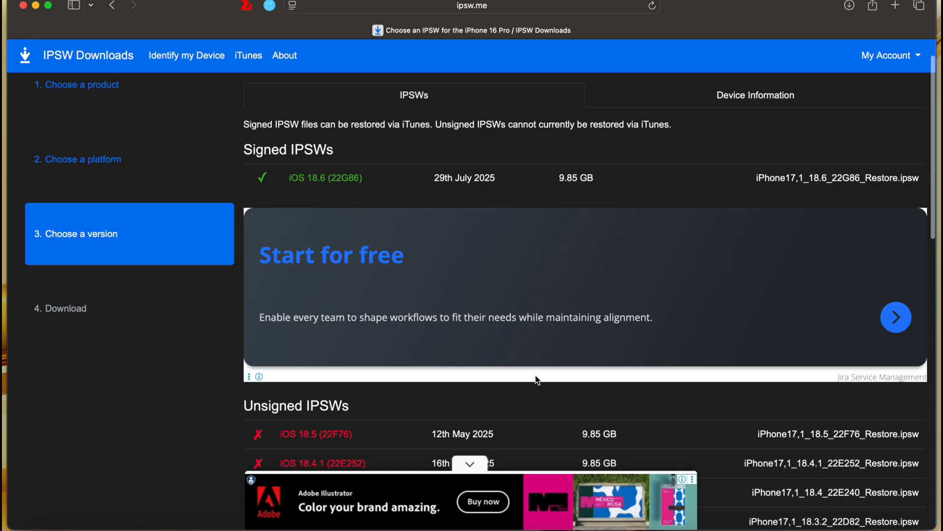
pyautogui.scroll(-3)
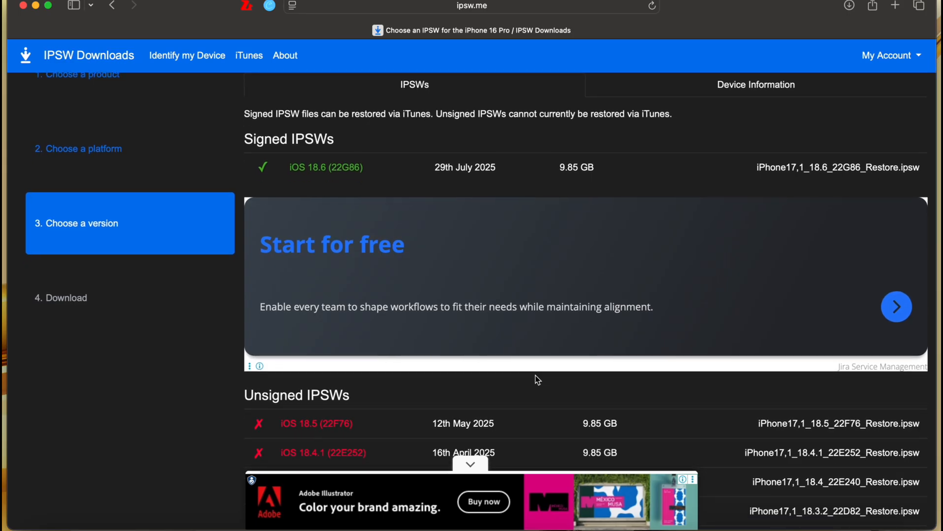